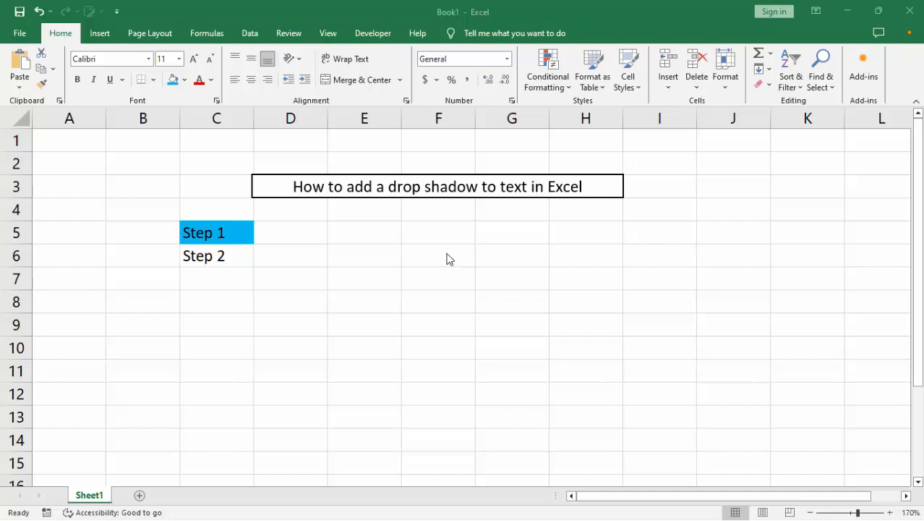
pyautogui.moveTo(294, 238)
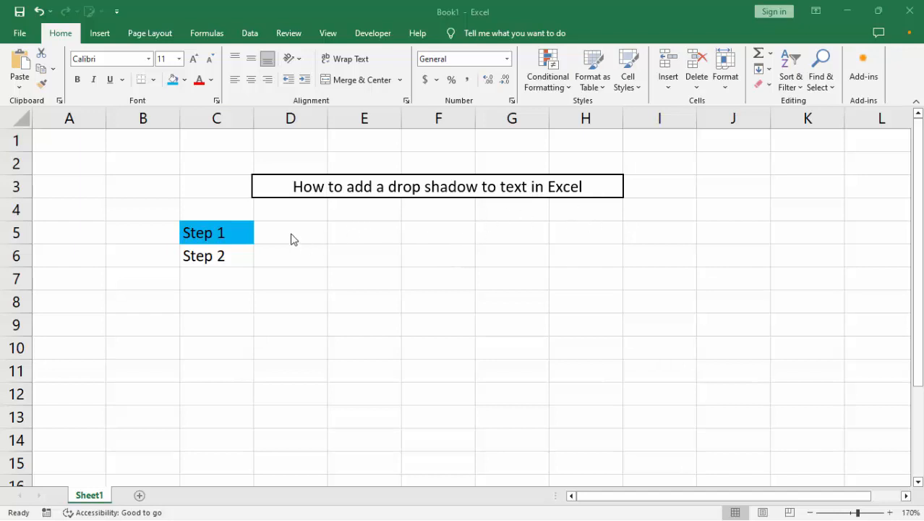
# - Insert a WordArt box using the 'Fill: Black, Text color 1; Shadow' style
pyautogui.click(217, 232)
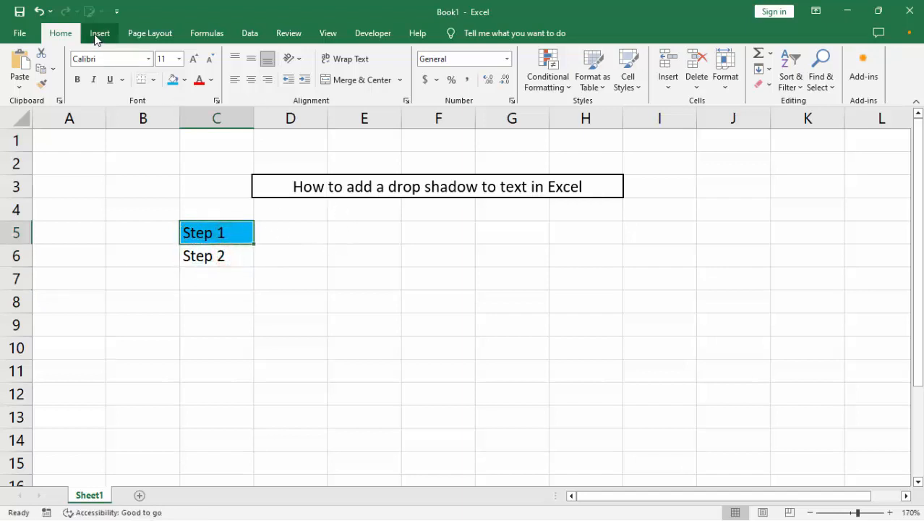
pyautogui.moveTo(100, 32)
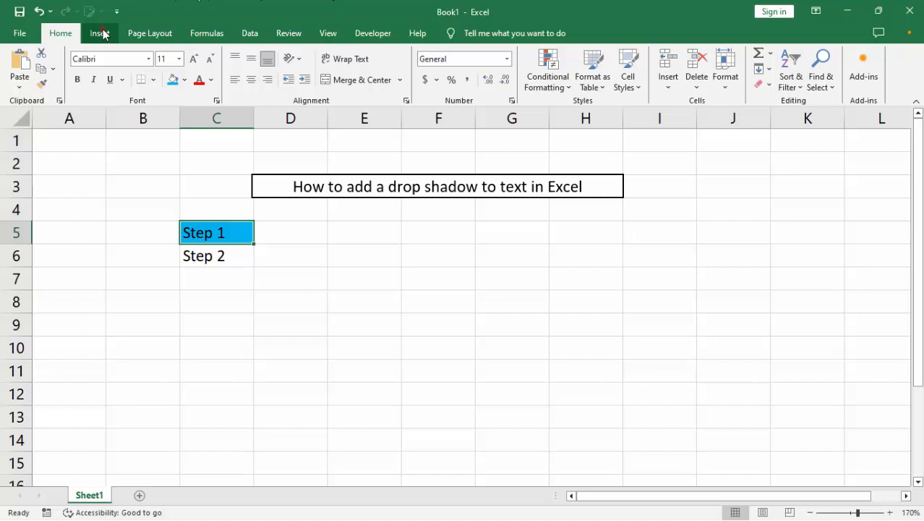
pyautogui.click(98, 32)
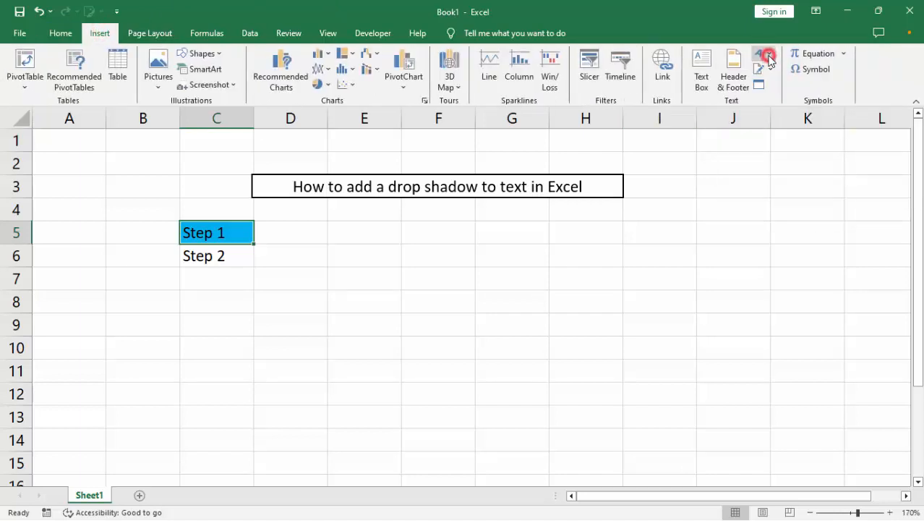
pyautogui.moveTo(758, 58)
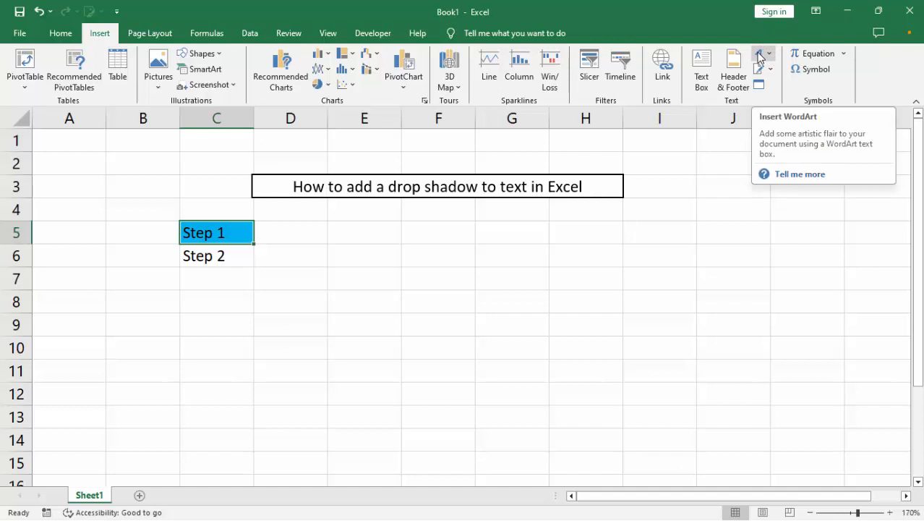
pyautogui.click(760, 61)
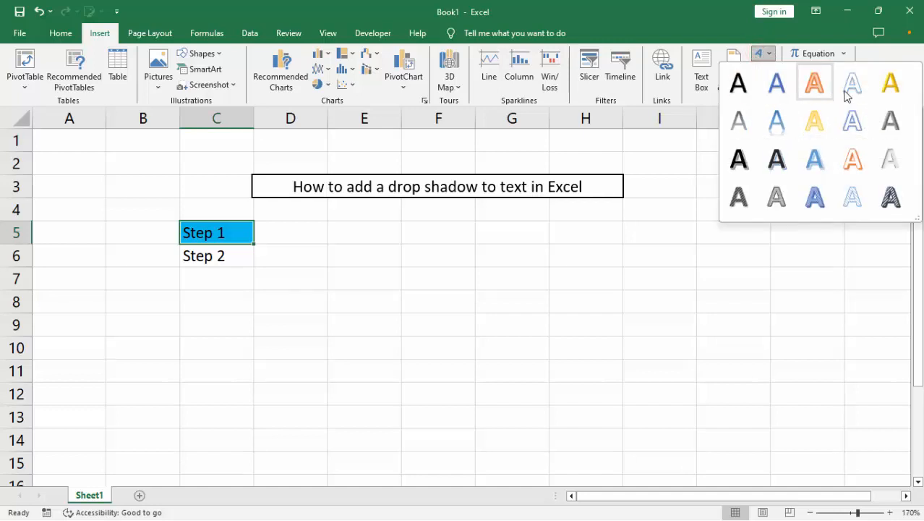
pyautogui.moveTo(738, 83)
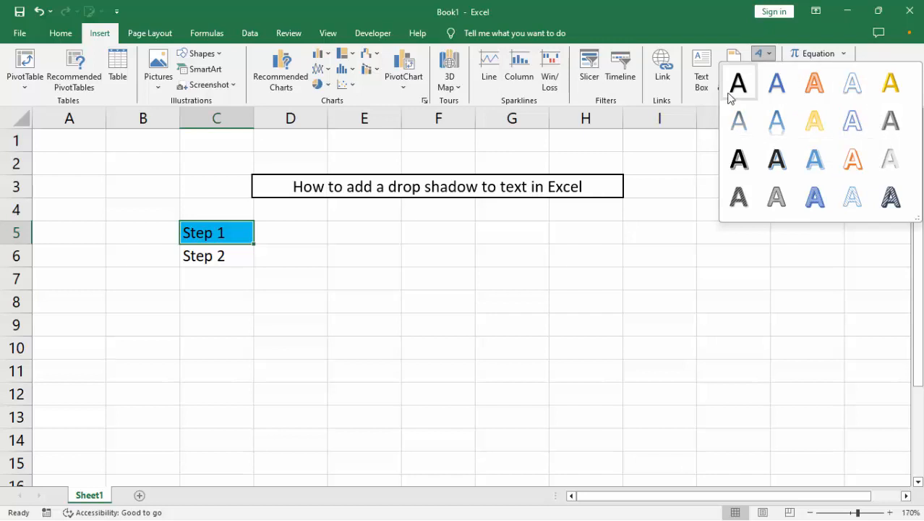
pyautogui.moveTo(776, 122)
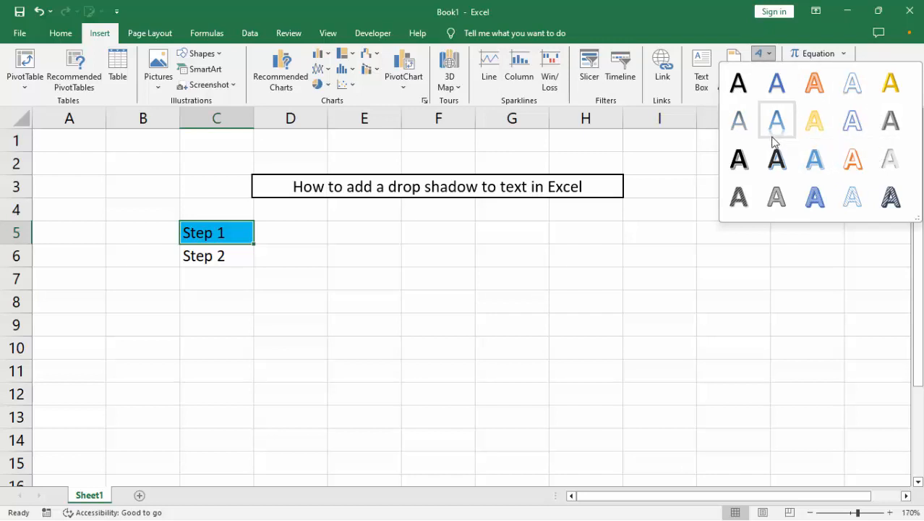
pyautogui.moveTo(738, 81)
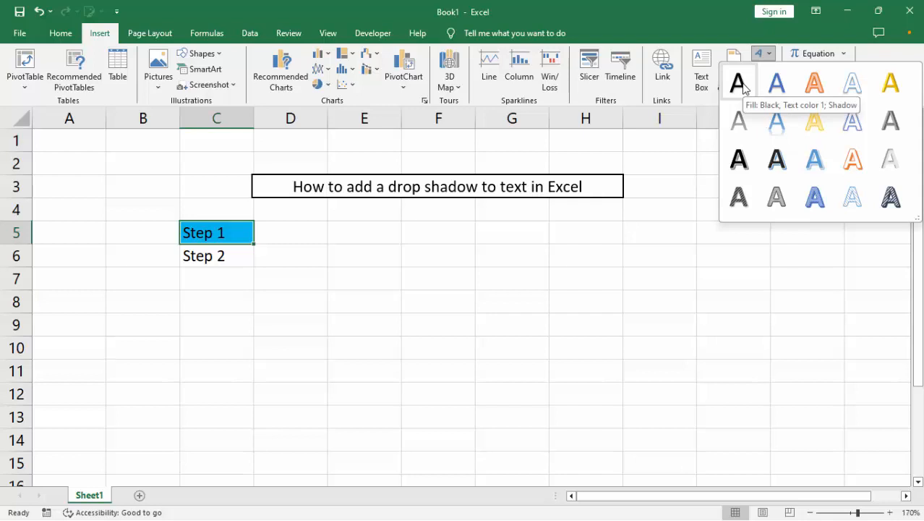
pyautogui.click(738, 81)
pyautogui.write('TEXT')
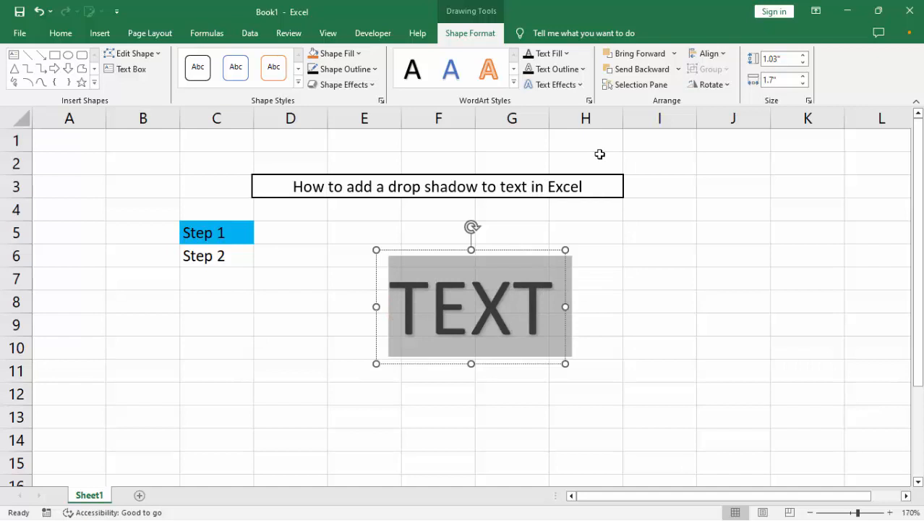
pyautogui.moveTo(448, 312)
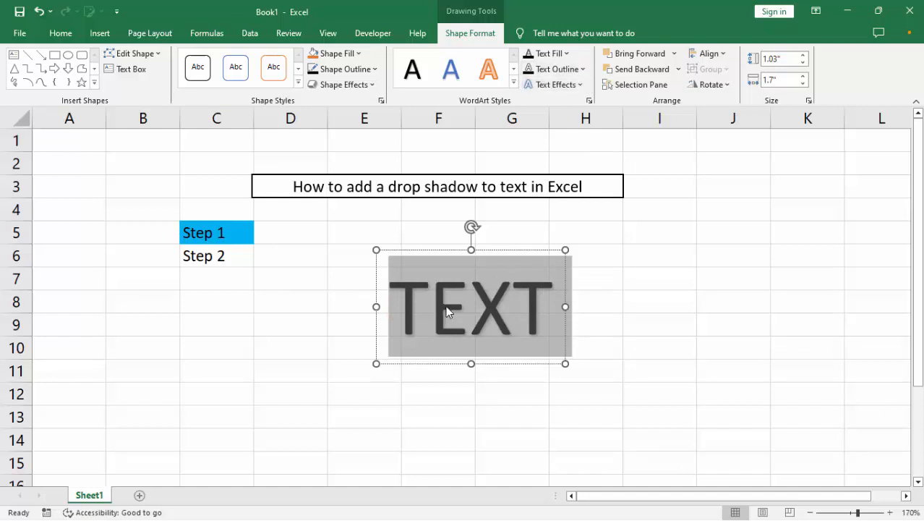
pyautogui.moveTo(460, 311)
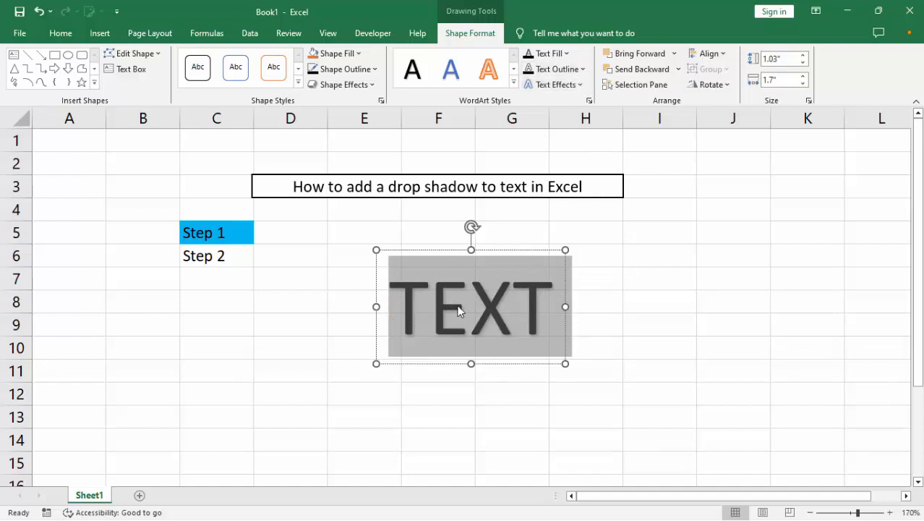
pyautogui.moveTo(513, 312)
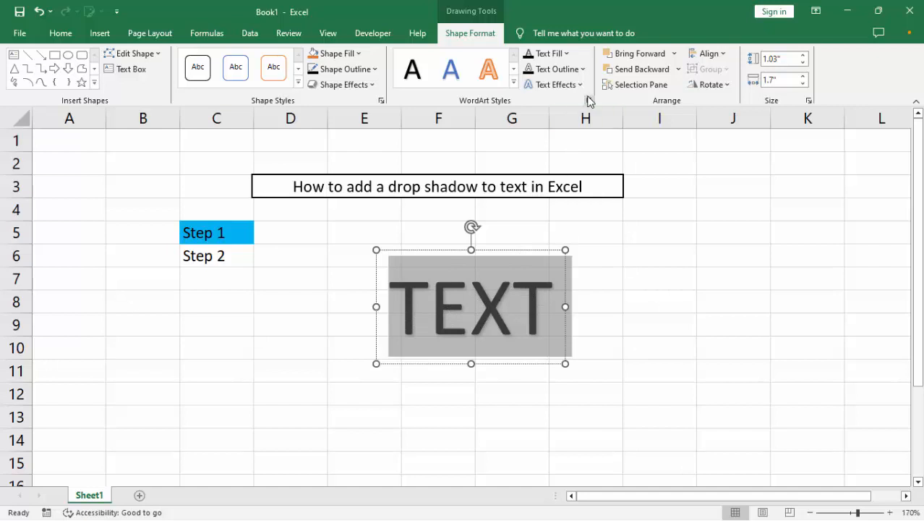
# - In Shadow Options, set the WordArt shadow to 8% transparency, a 69° angle and adjusted distance
pyautogui.click(555, 84)
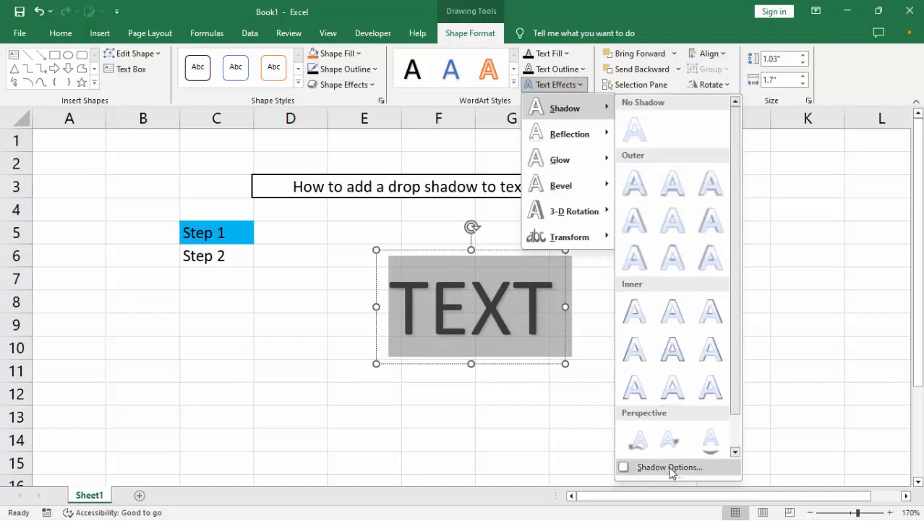
pyautogui.click(669, 466)
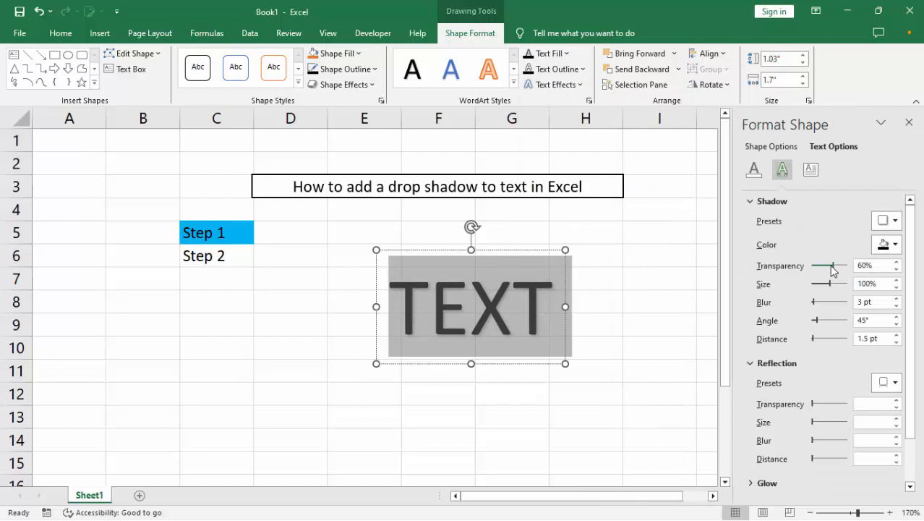
pyautogui.moveTo(832, 270); pyautogui.dragTo(816, 271)
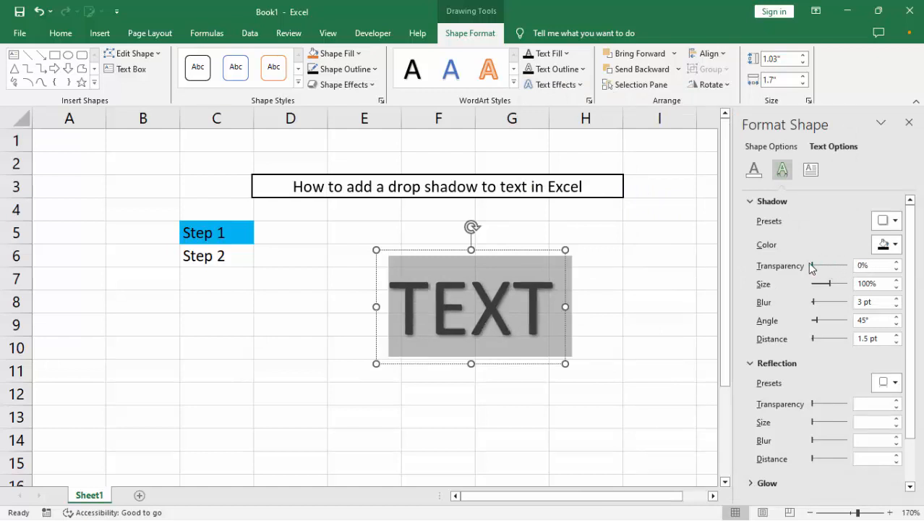
pyautogui.moveTo(822, 266); pyautogui.dragTo(839, 266)
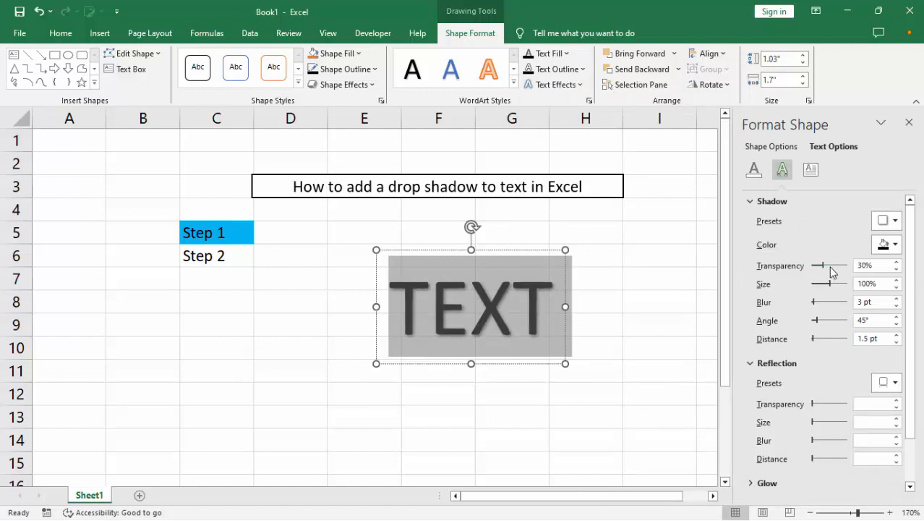
pyautogui.moveTo(842, 266); pyautogui.dragTo(822, 266)
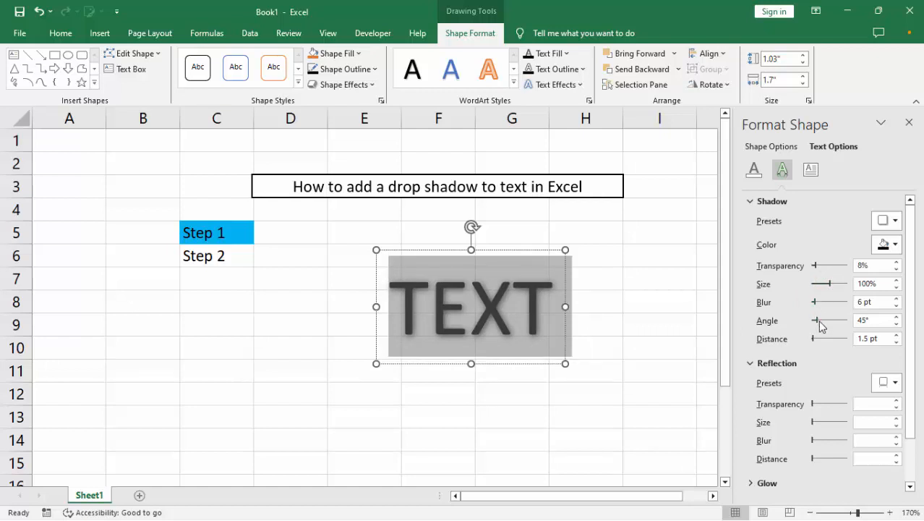
pyautogui.moveTo(822, 321); pyautogui.dragTo(816, 340)
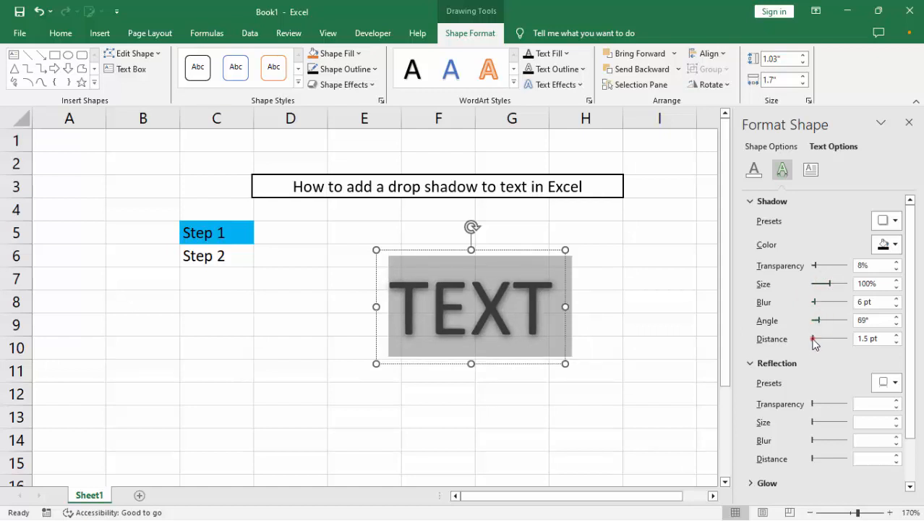
pyautogui.moveTo(813, 339); pyautogui.dragTo(817, 339)
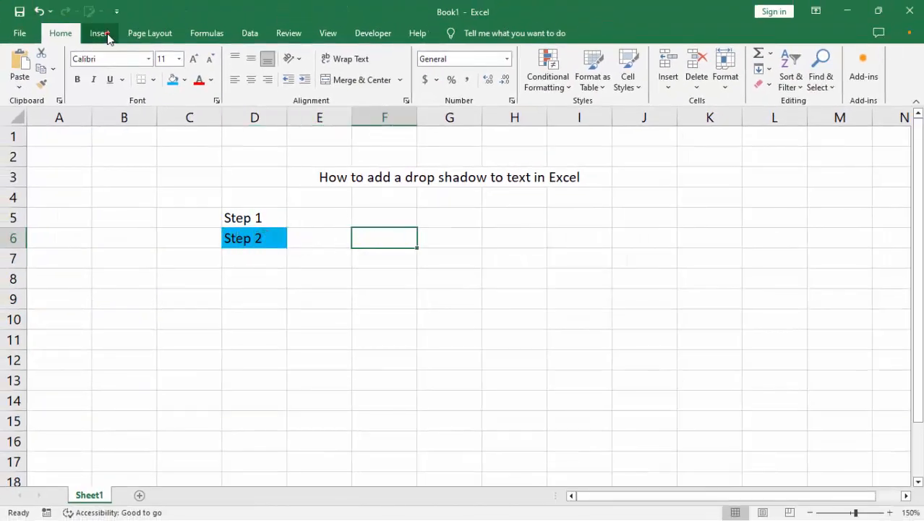
# - Draw a rectangle over F5:H6 and style it white with a dark outline
pyautogui.click(201, 53)
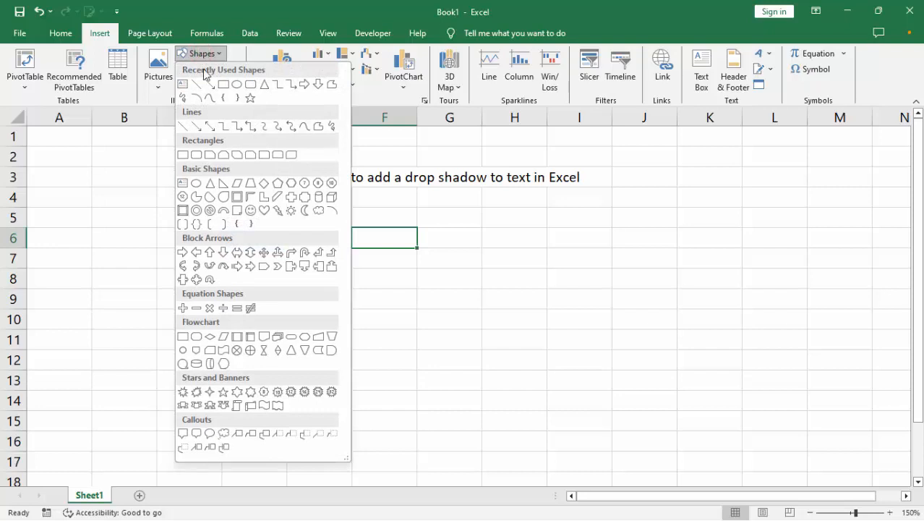
pyautogui.moveTo(191, 154)
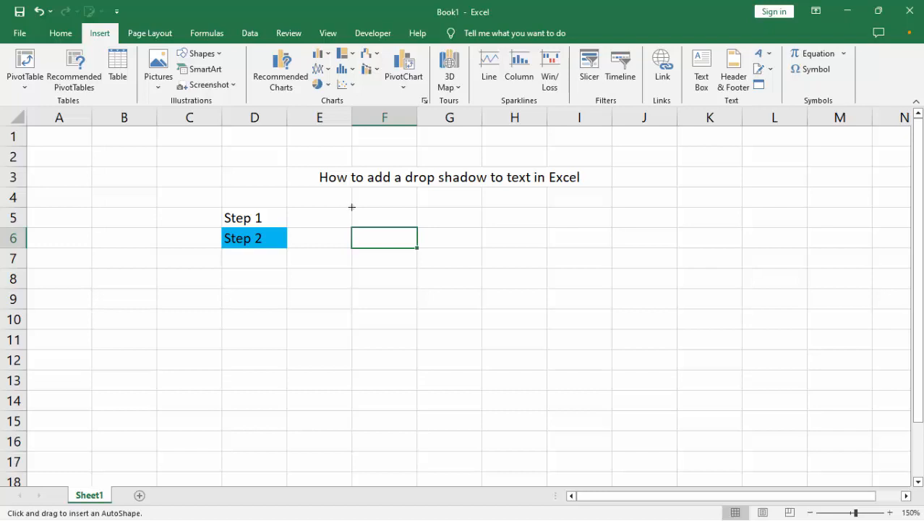
pyautogui.moveTo(353, 208); pyautogui.dragTo(544, 264)
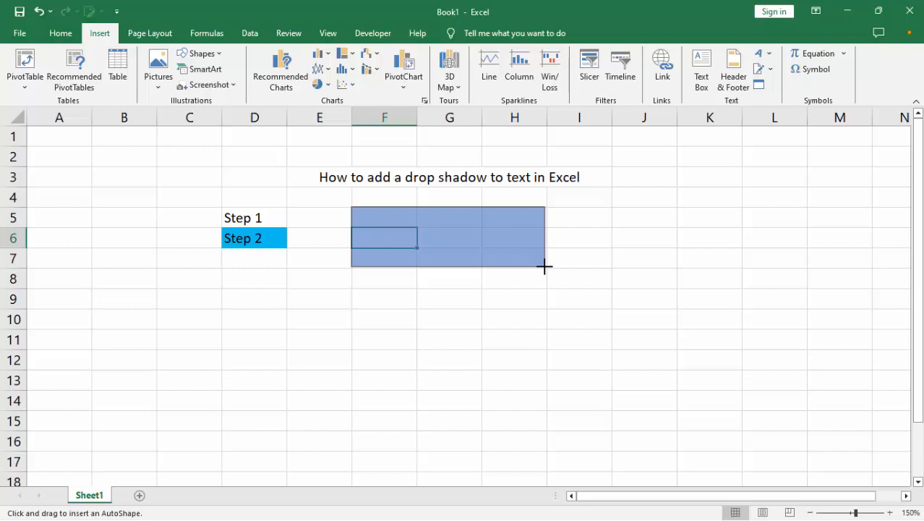
pyautogui.moveTo(353, 208); pyautogui.dragTo(547, 268)
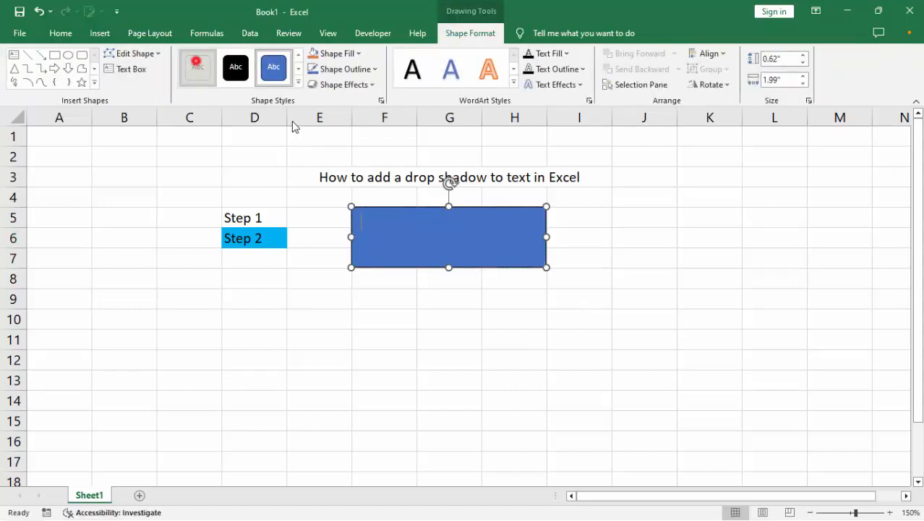
pyautogui.click(197, 67)
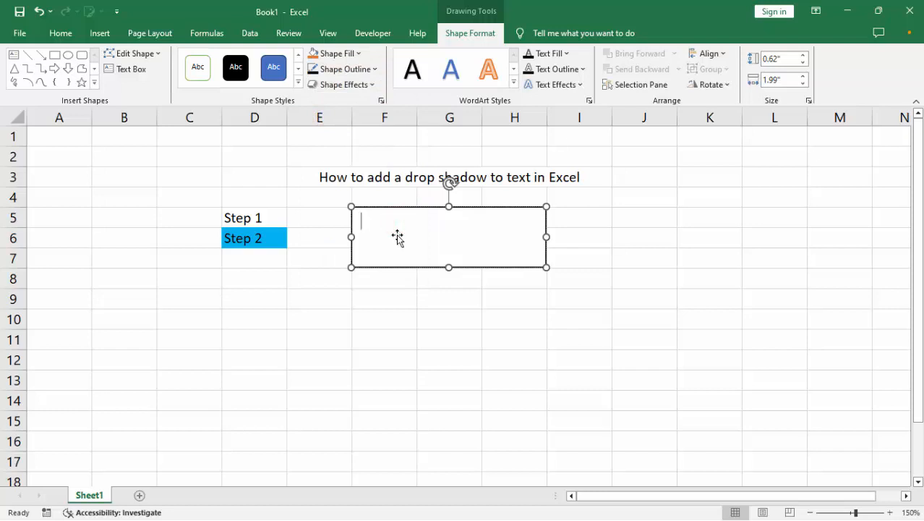
# - Enter TEXT in the rectangle and make it much larger from the font size list
pyautogui.write('TEXT')
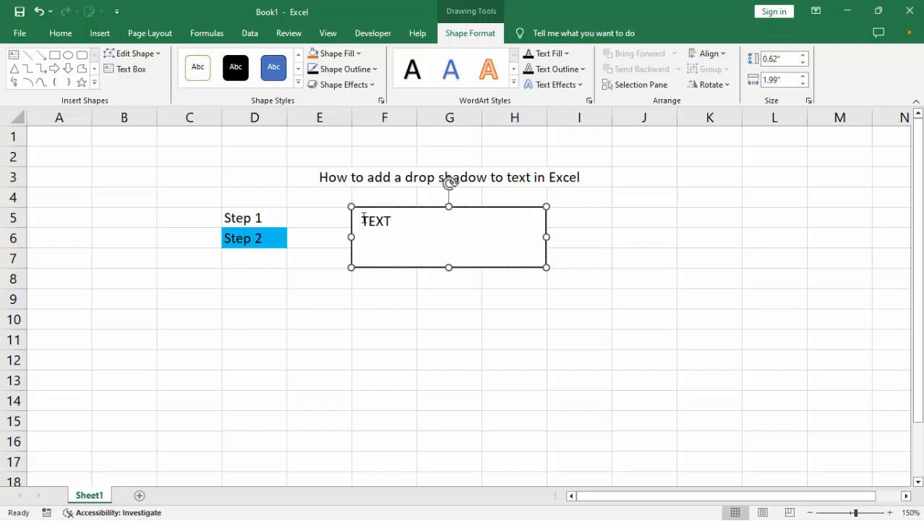
pyautogui.doubleClick(376, 220)
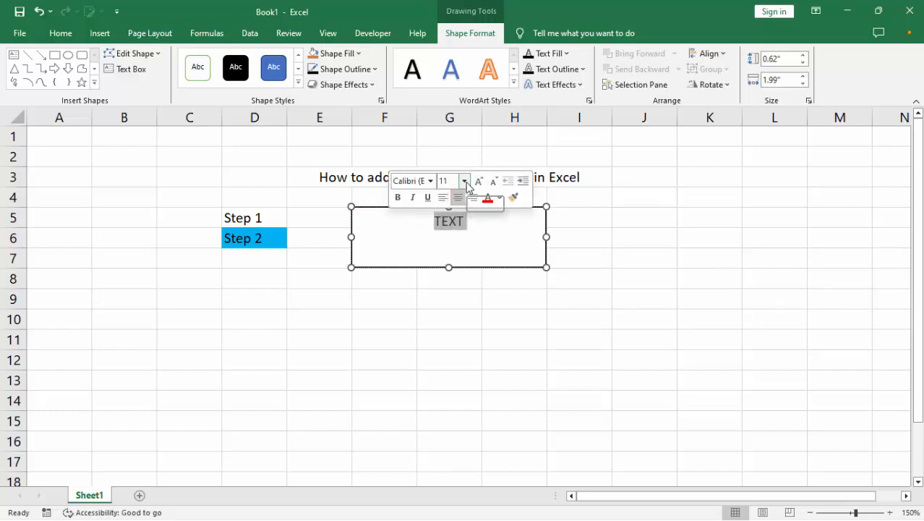
pyautogui.click(464, 181)
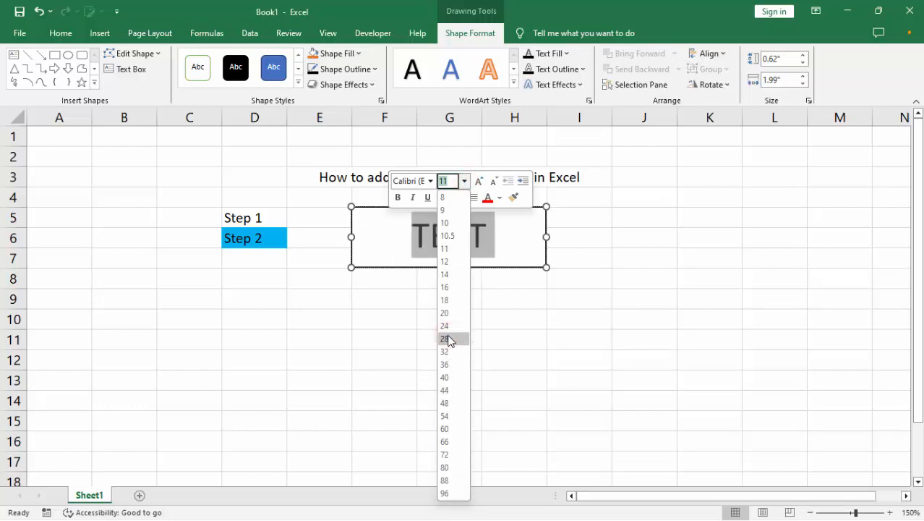
pyautogui.click(444, 339)
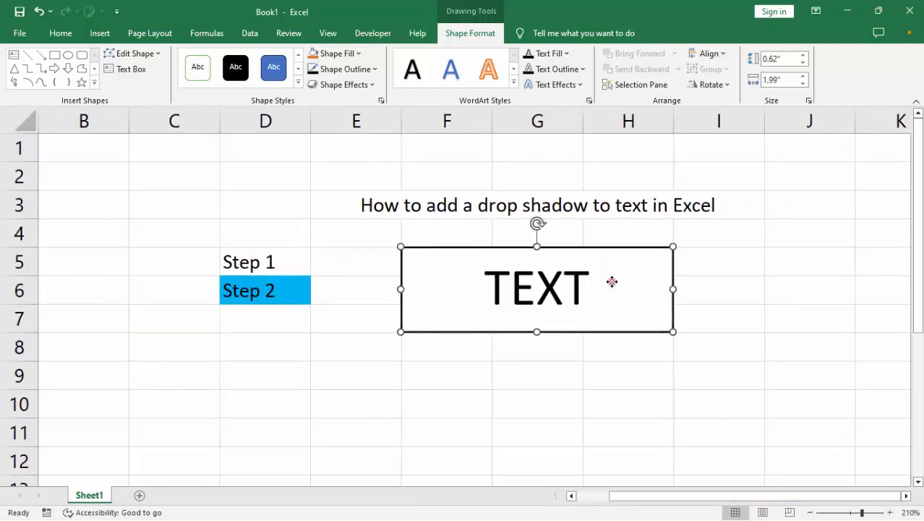
pyautogui.click(557, 84)
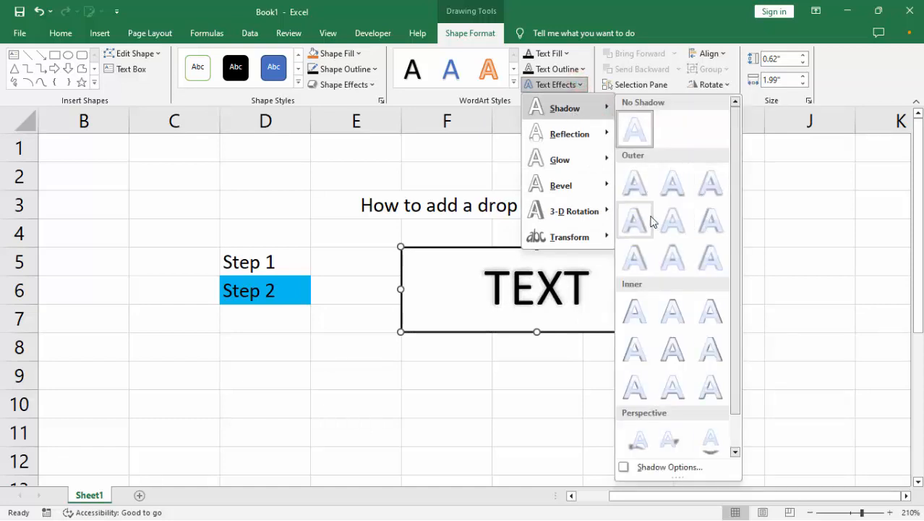
pyautogui.moveTo(710, 220)
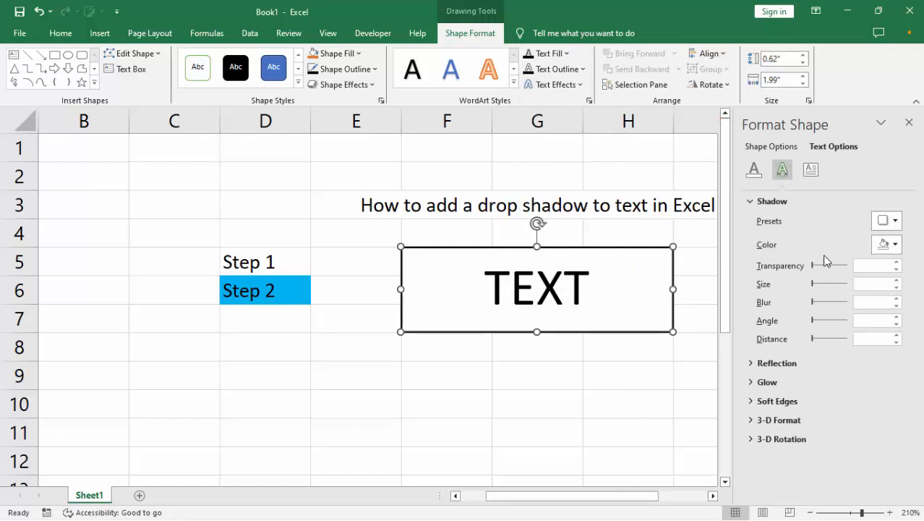
# - Apply an outer drop shadow preset to the rectangle's TEXT
pyautogui.click(895, 220)
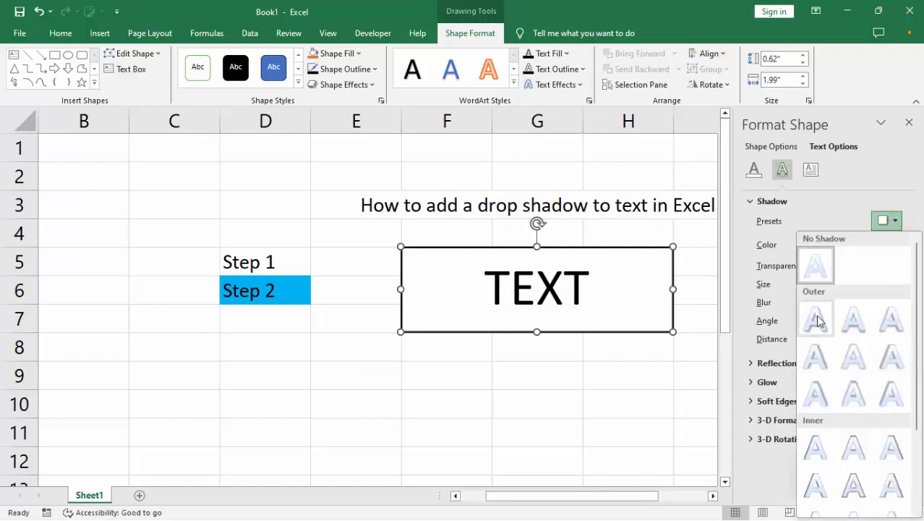
pyautogui.click(816, 319)
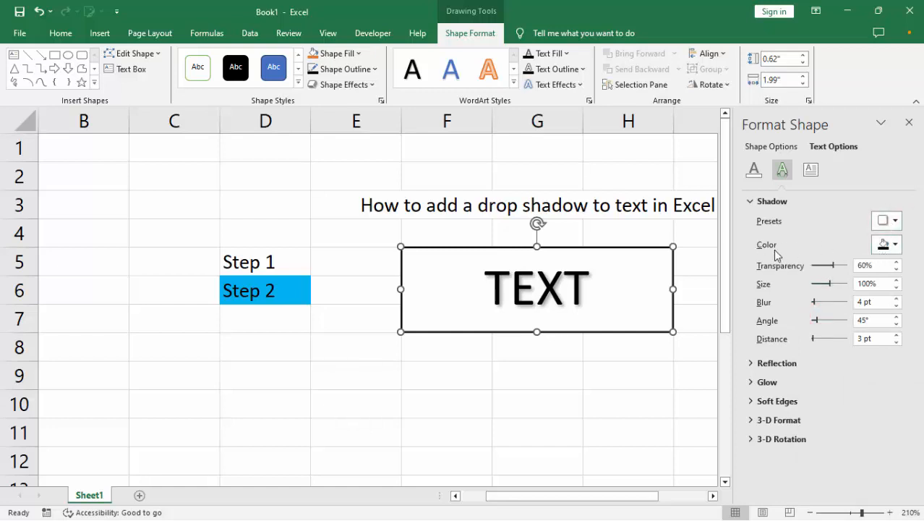
pyautogui.click(895, 243)
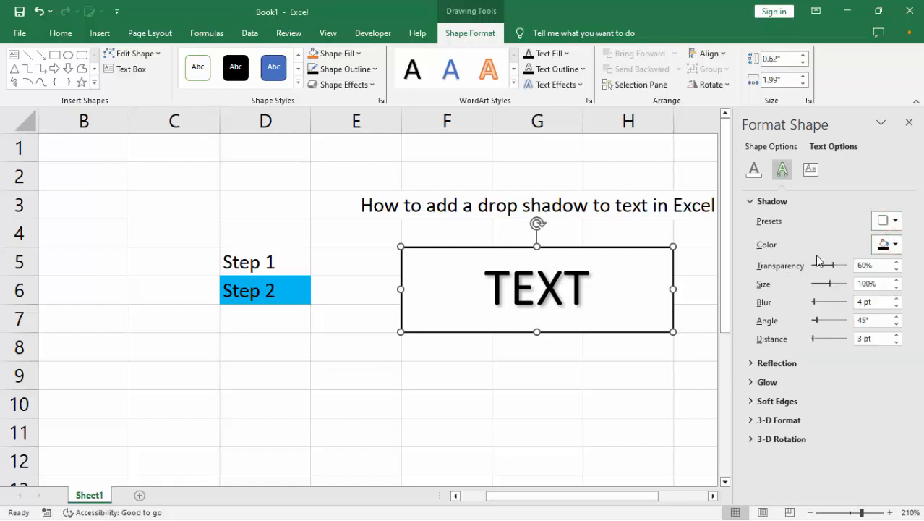
# - Tune the shadow to 36% transparency, 97% size, 7 pt blur, 33° angle and 0 pt distance
pyautogui.moveTo(824, 266); pyautogui.dragTo(831, 266)
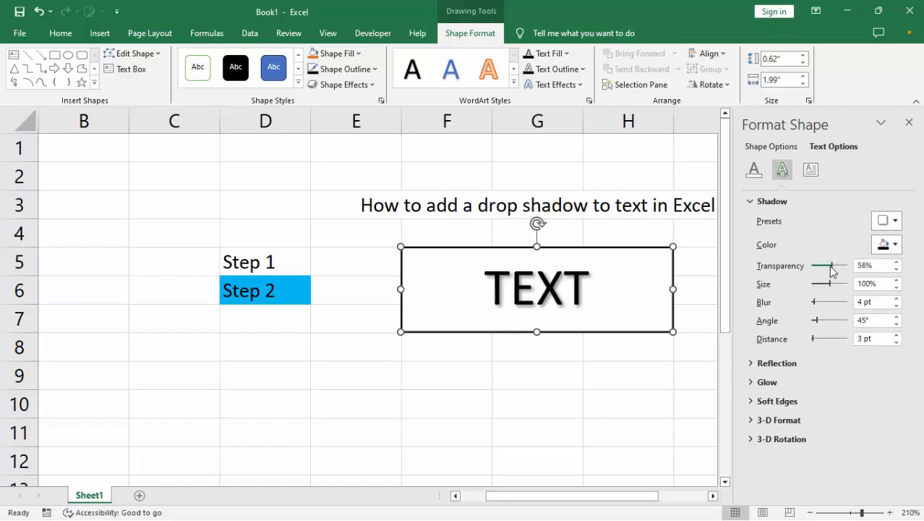
pyautogui.moveTo(832, 269); pyautogui.dragTo(825, 269)
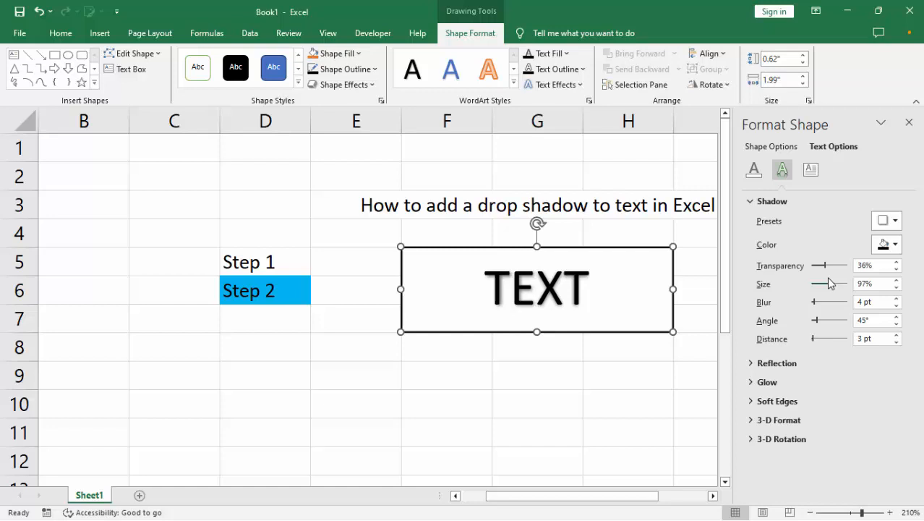
pyautogui.click(813, 302)
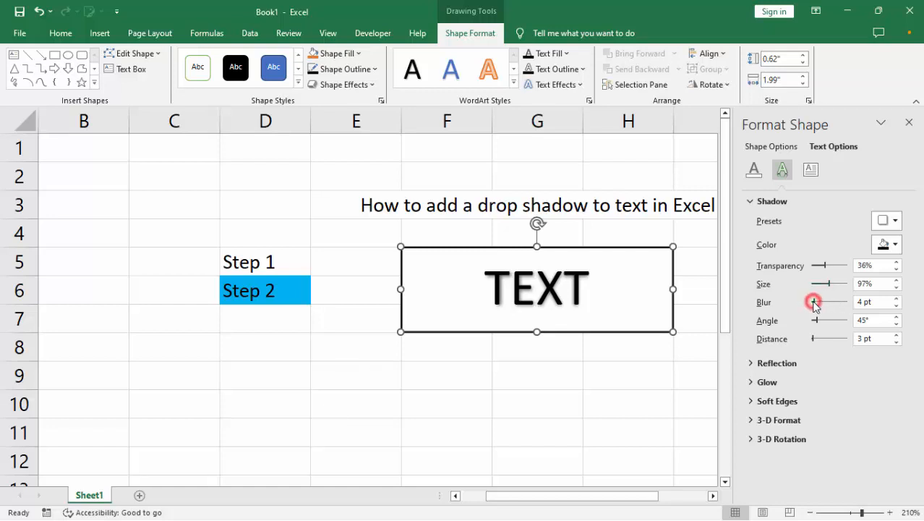
pyautogui.moveTo(813, 302); pyautogui.dragTo(822, 302)
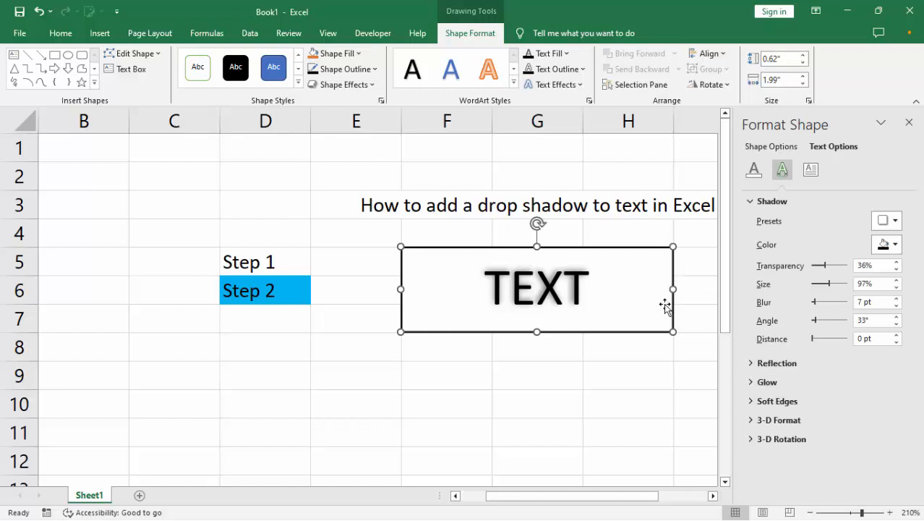
# - Close the Format Shape pane and deselect the shadowed TEXT rectangle
pyautogui.click(908, 121)
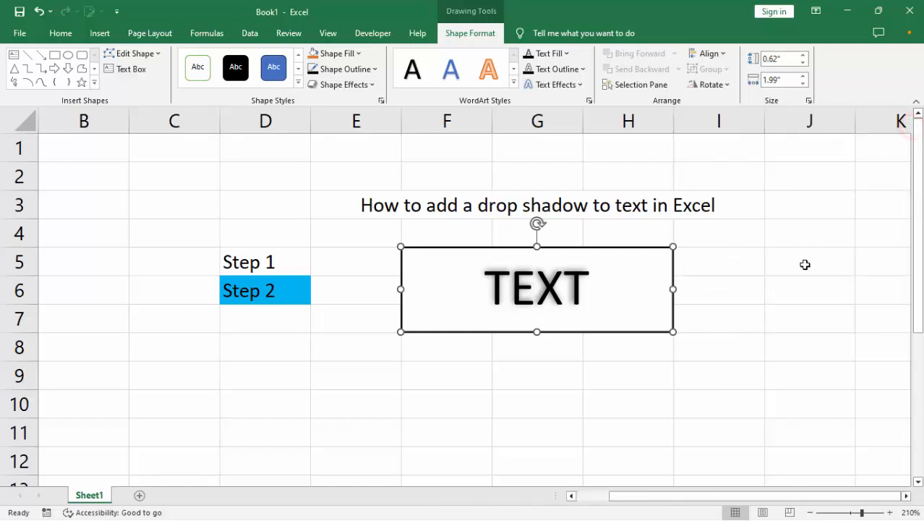
pyautogui.doubleClick(535, 287)
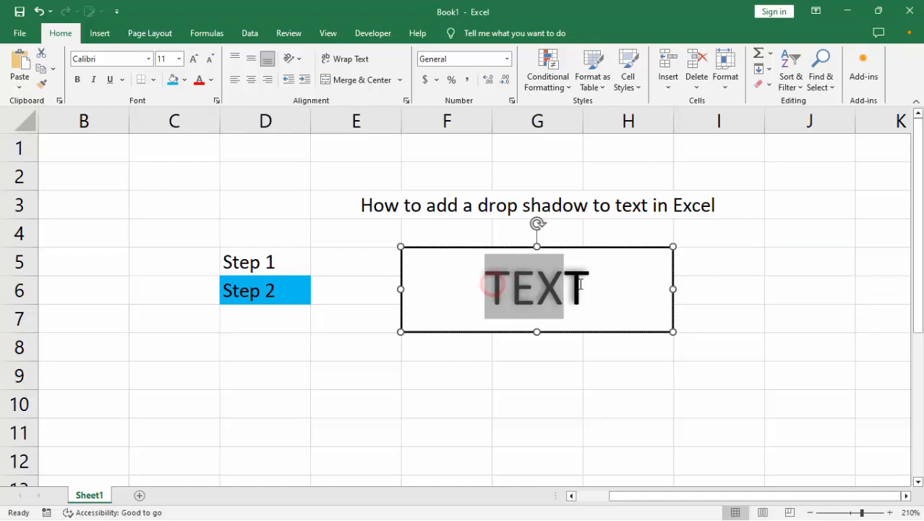
pyautogui.click(537, 286)
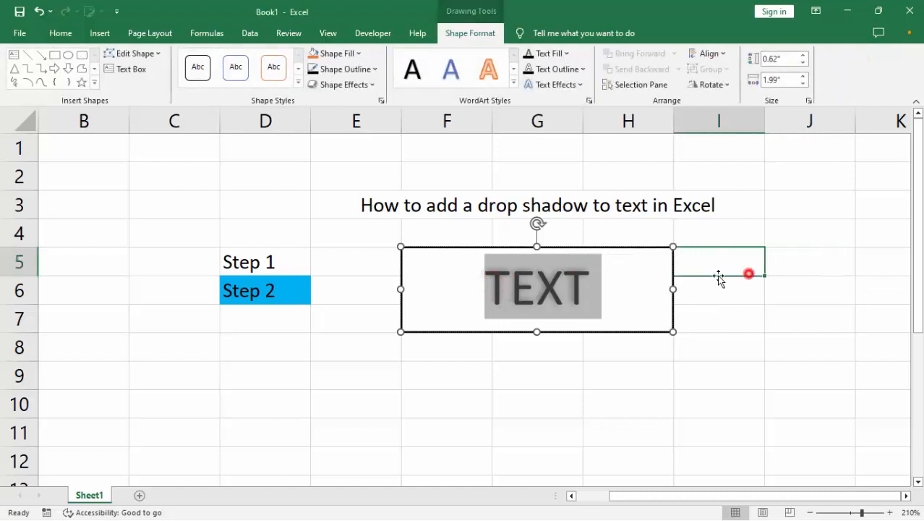